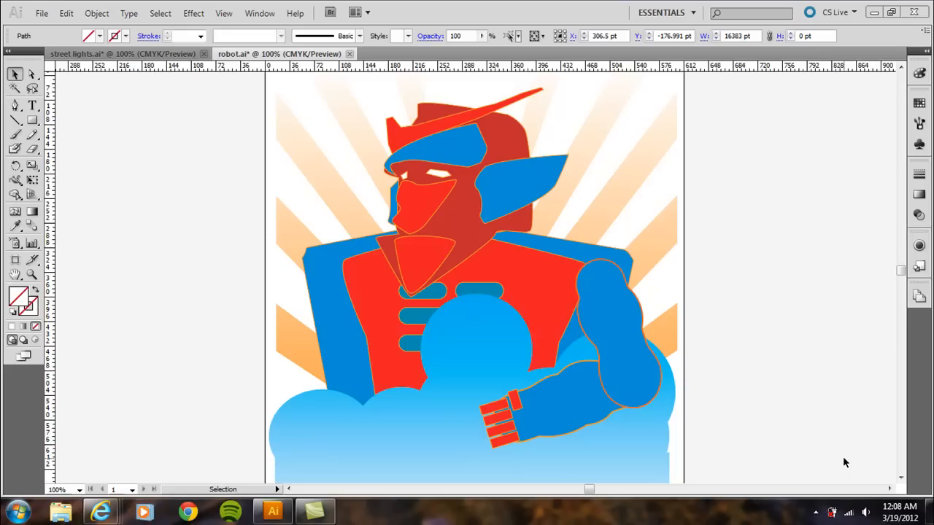
mouse_move(29, 268)
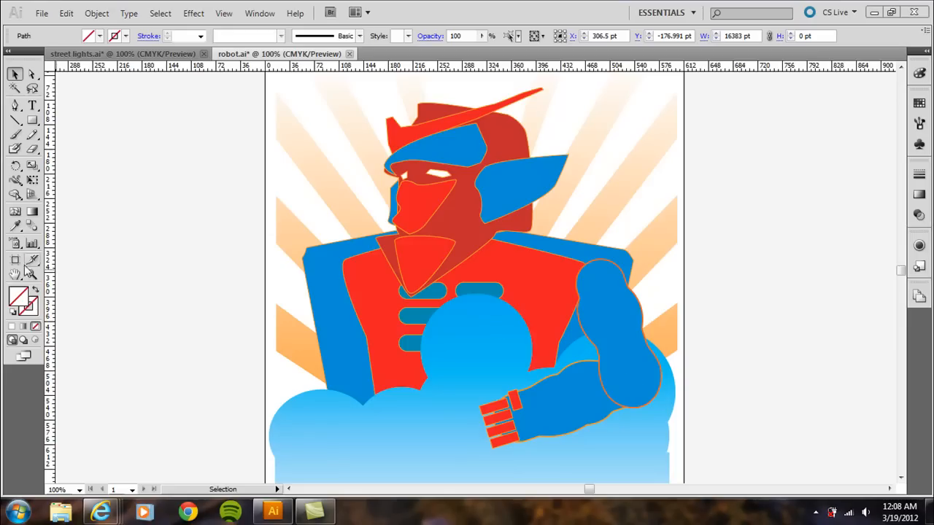
mouse_move(13, 262)
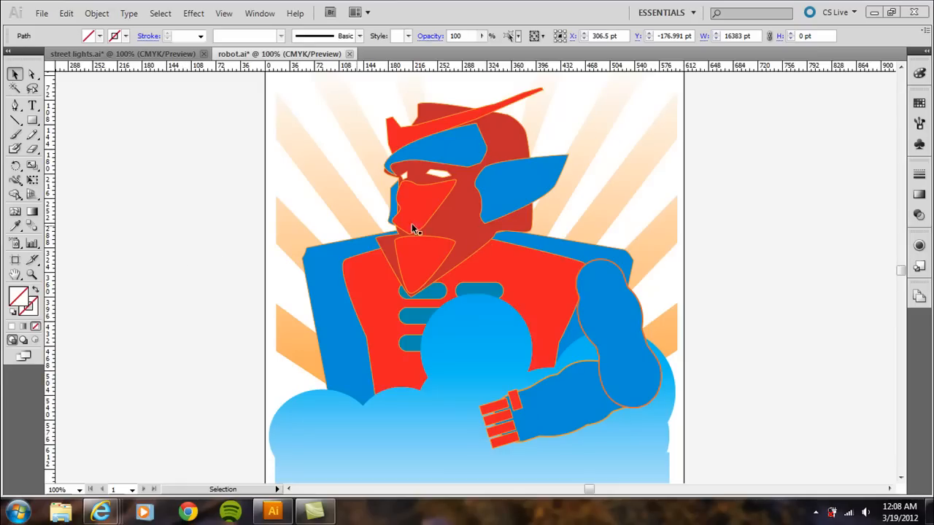
mouse_move(121, 178)
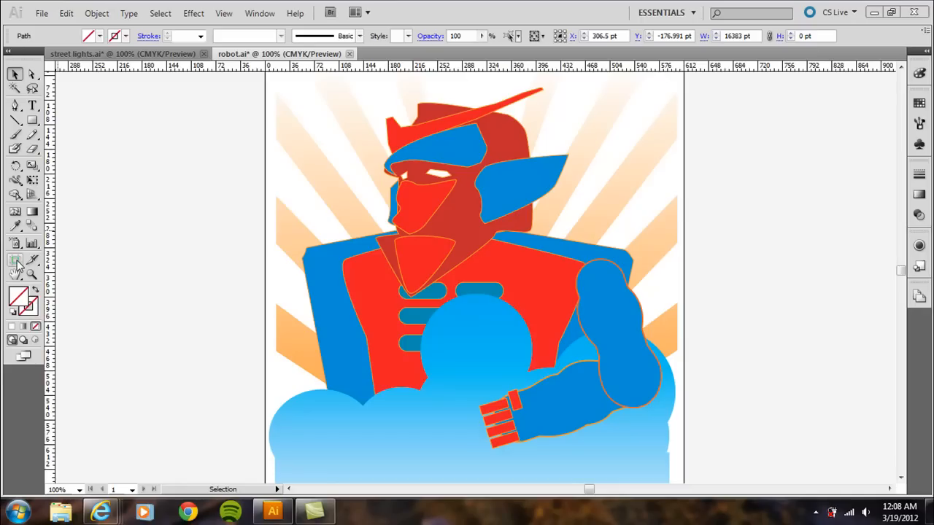
Step: Resize the artboard to about 436 by 436 pt around the robot's head and torso
click(13, 261)
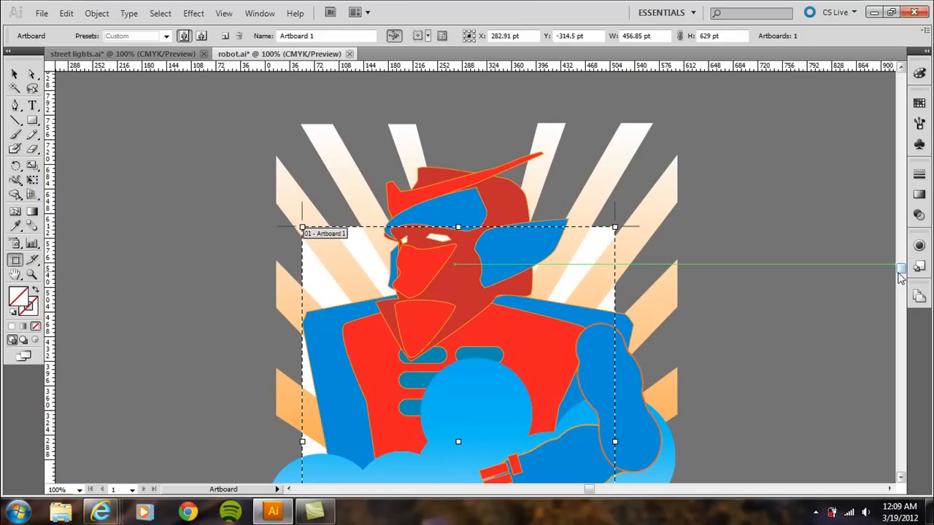
scroll(down, 3)
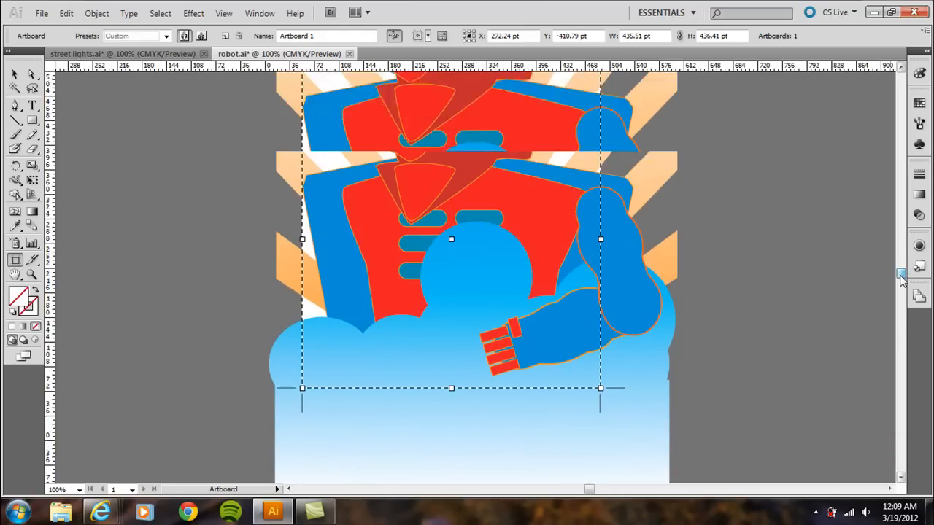
scroll(down, 3)
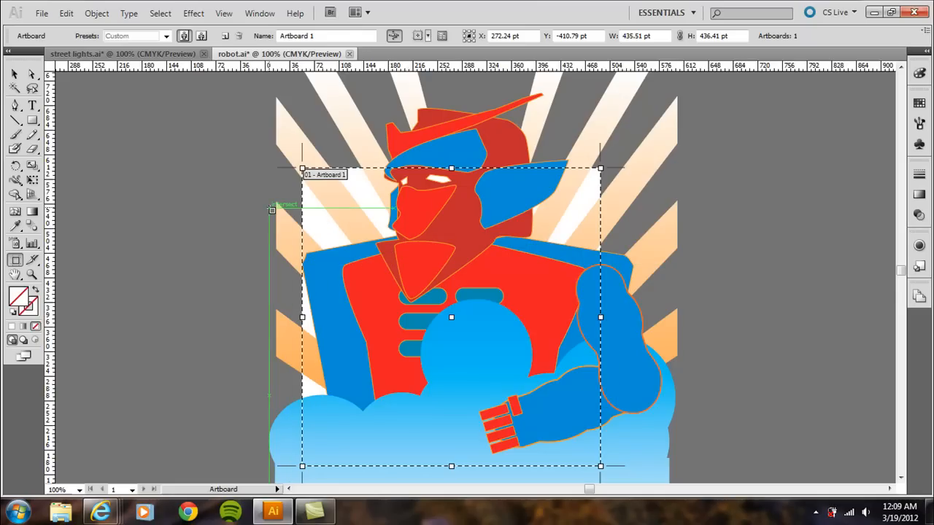
Step: Confirm the Artboard Options unchanged to finish editing the square artboard
click(183, 36)
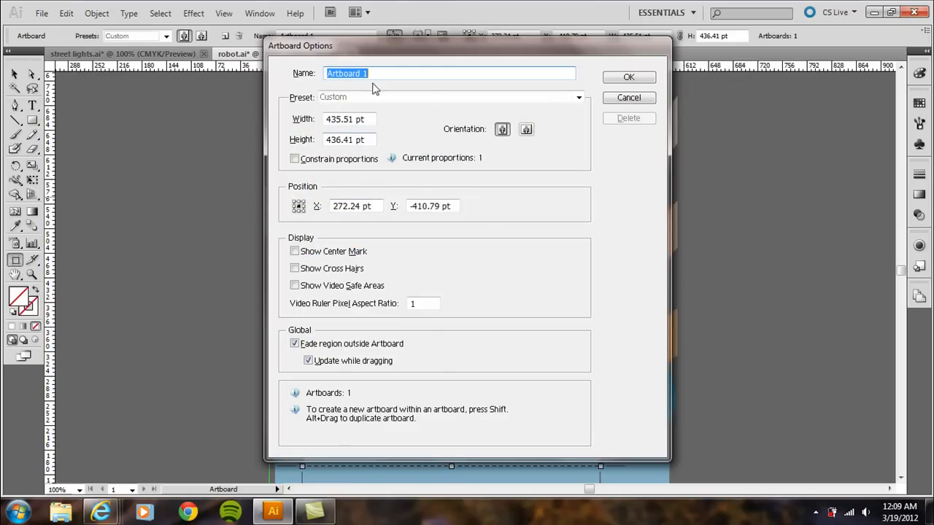
mouse_move(411, 135)
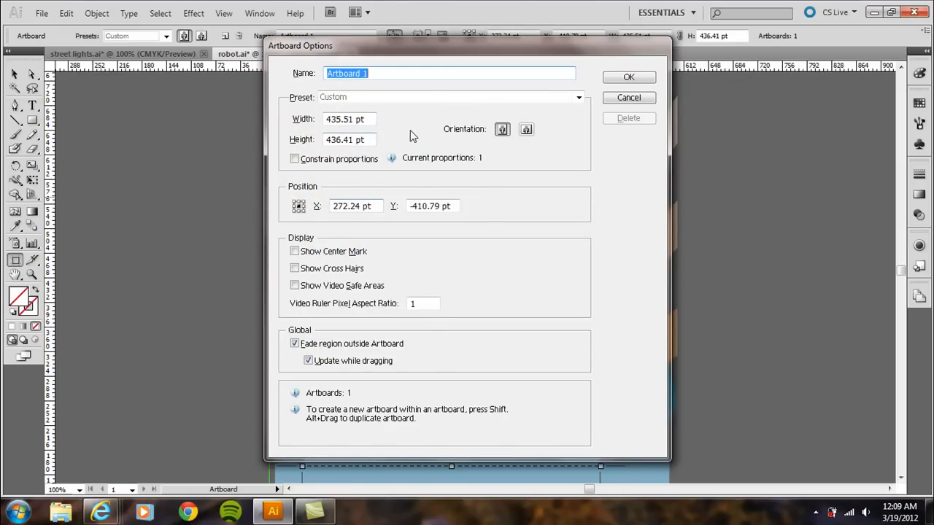
mouse_move(614, 86)
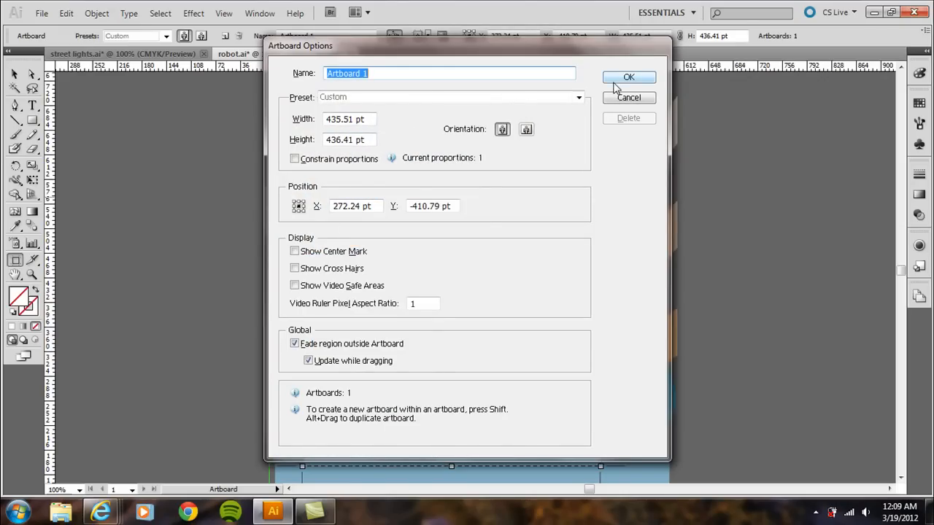
click(628, 77)
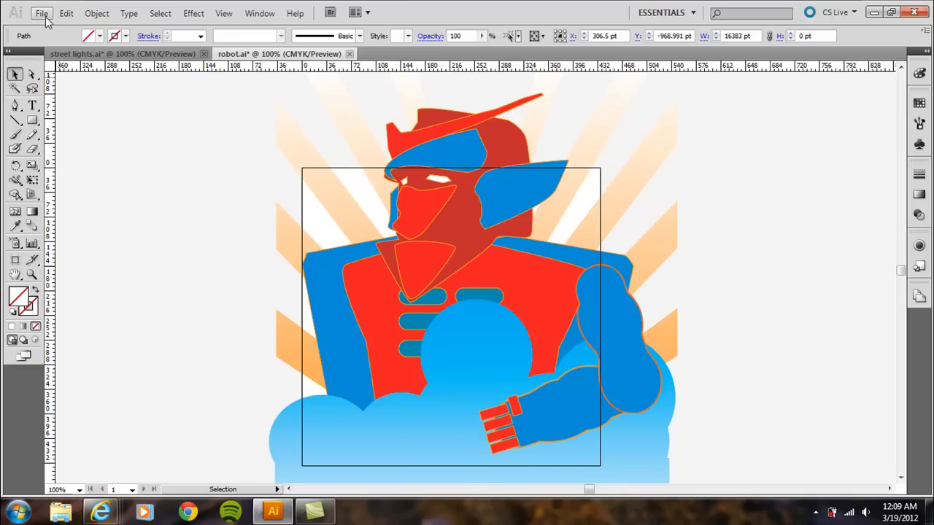
click(45, 13)
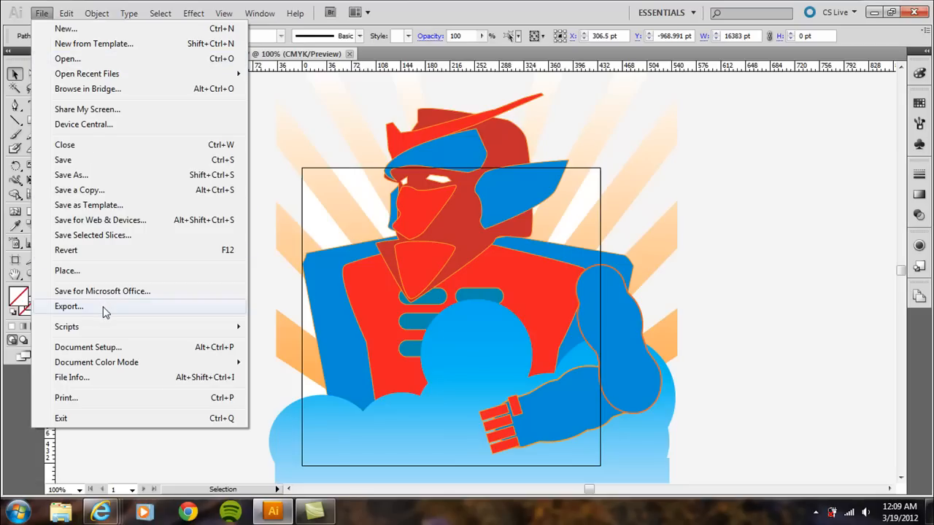
click(69, 307)
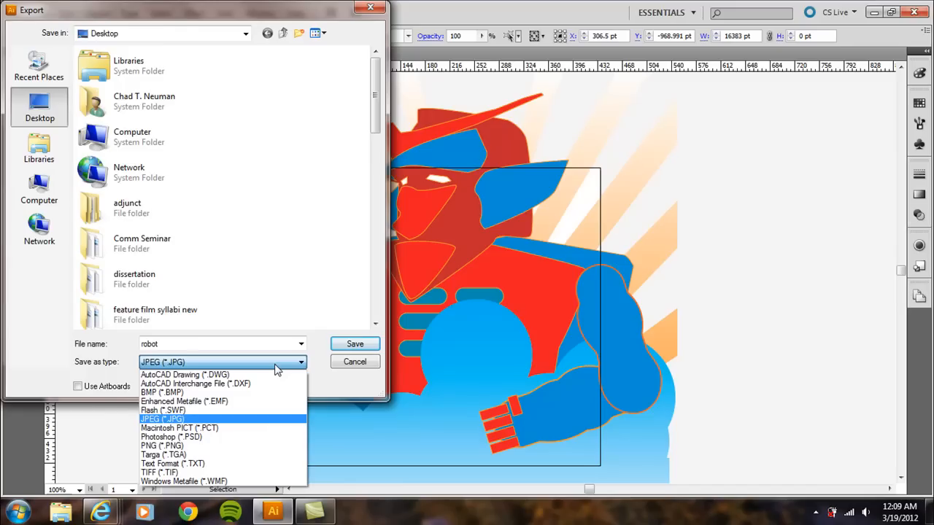
click(164, 419)
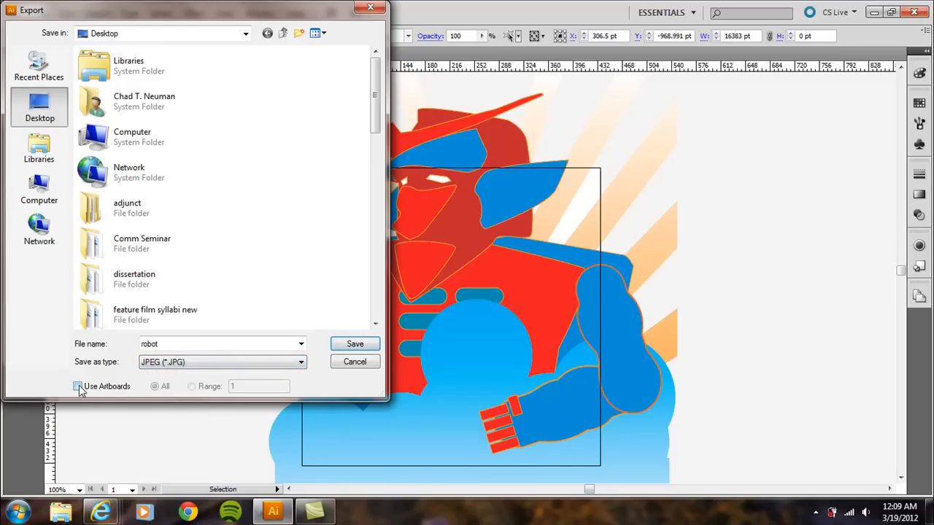
click(78, 387)
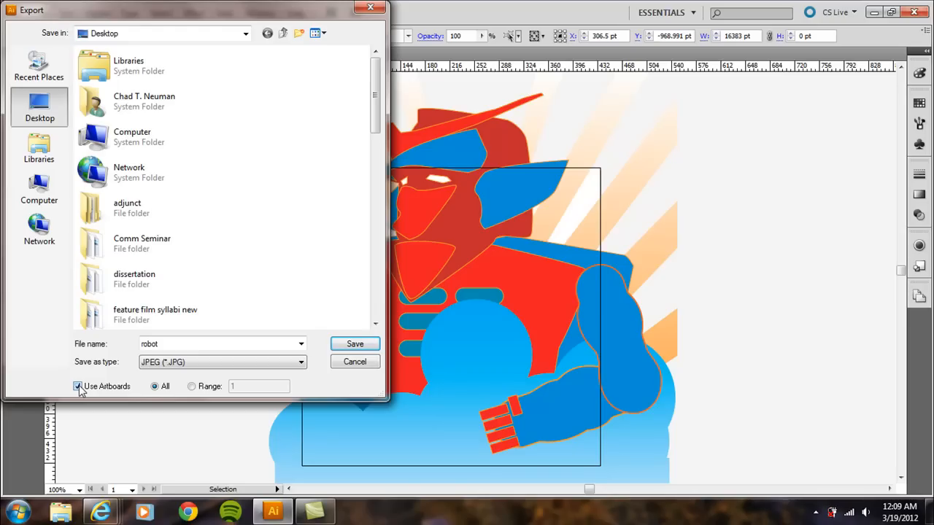
mouse_move(355, 361)
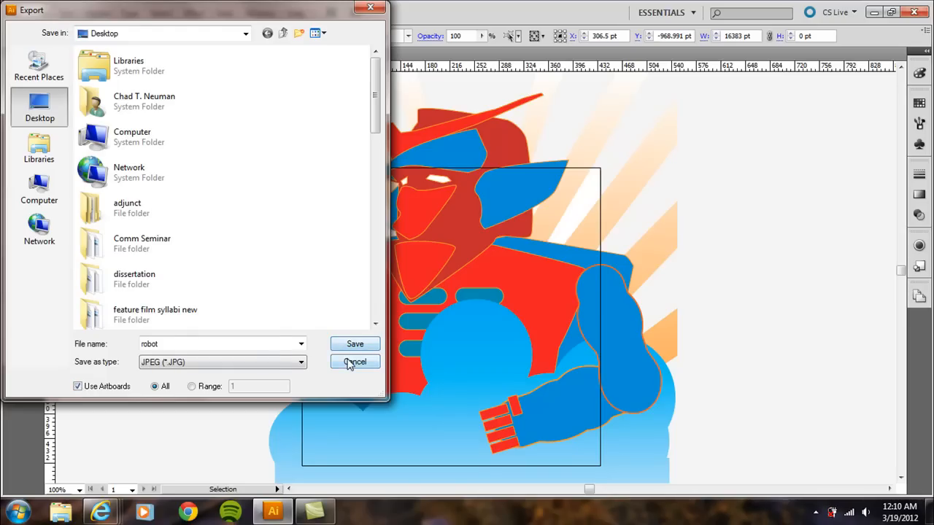
click(355, 362)
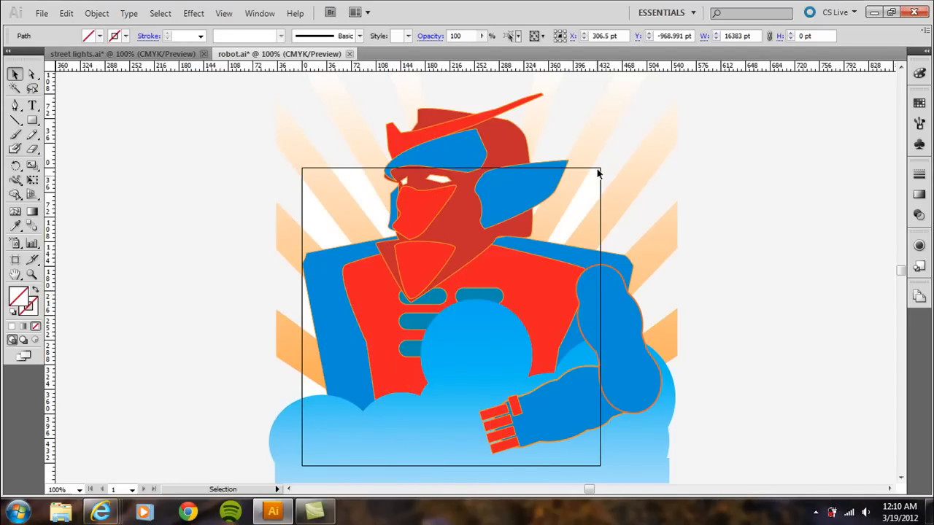
mouse_move(187, 178)
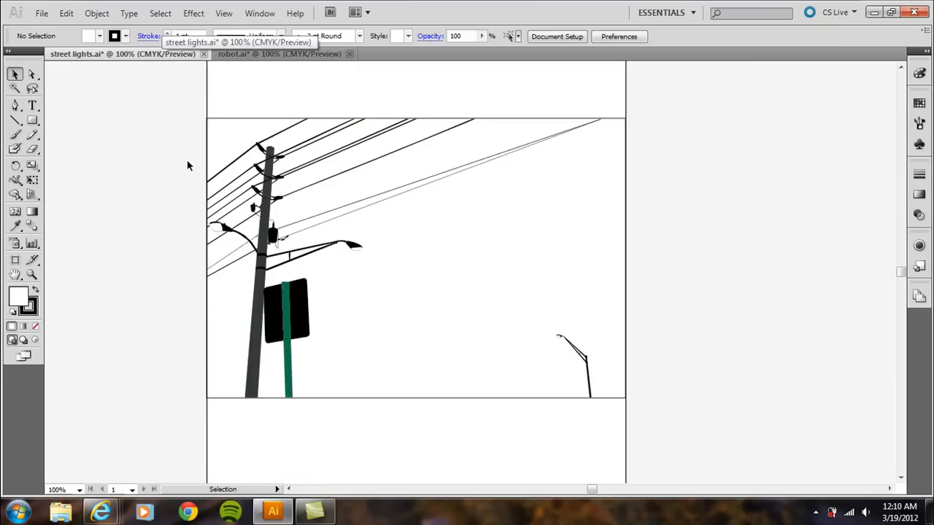
mouse_move(121, 181)
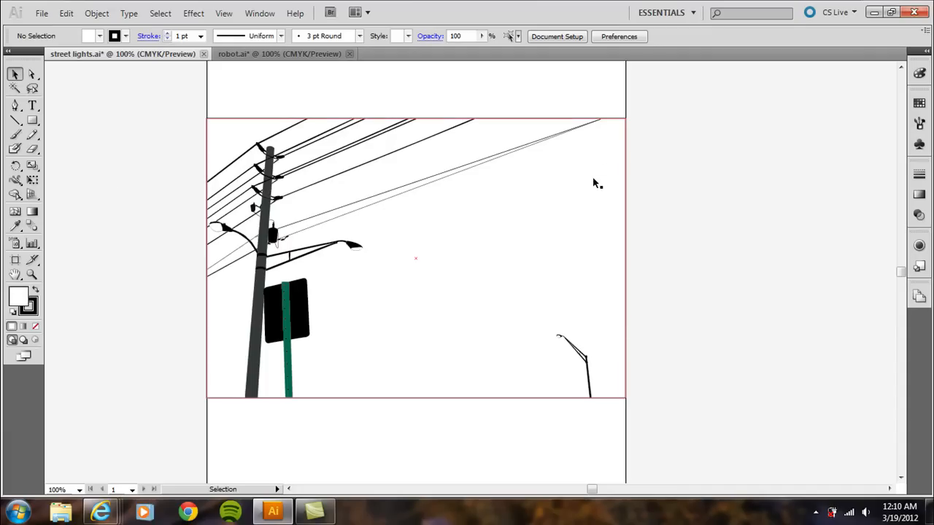
mouse_move(12, 73)
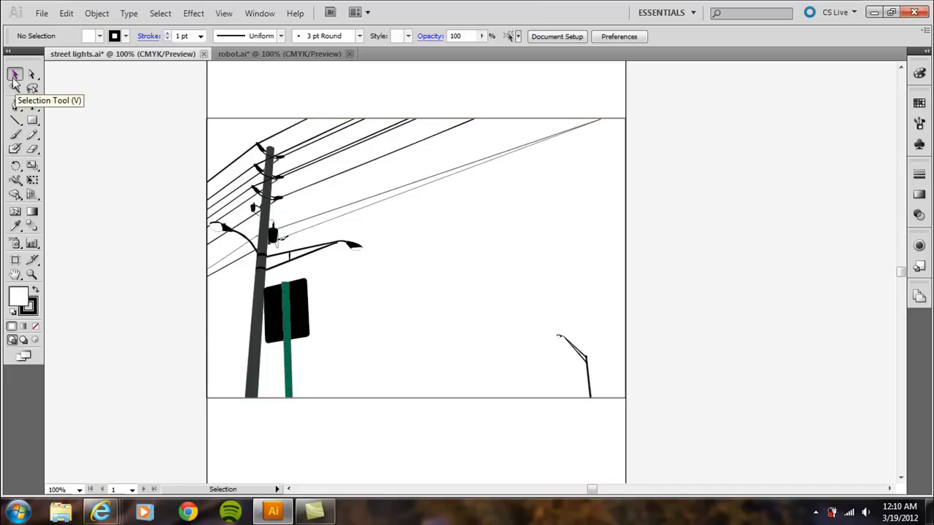
mouse_move(162, 154)
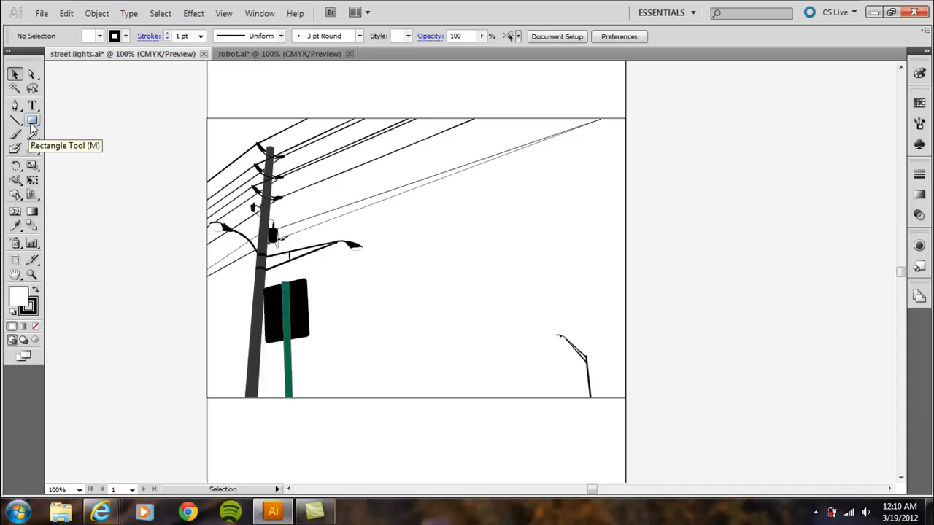
Step: Switch to the Rectangle tool beside the street lights artboard
click(12, 118)
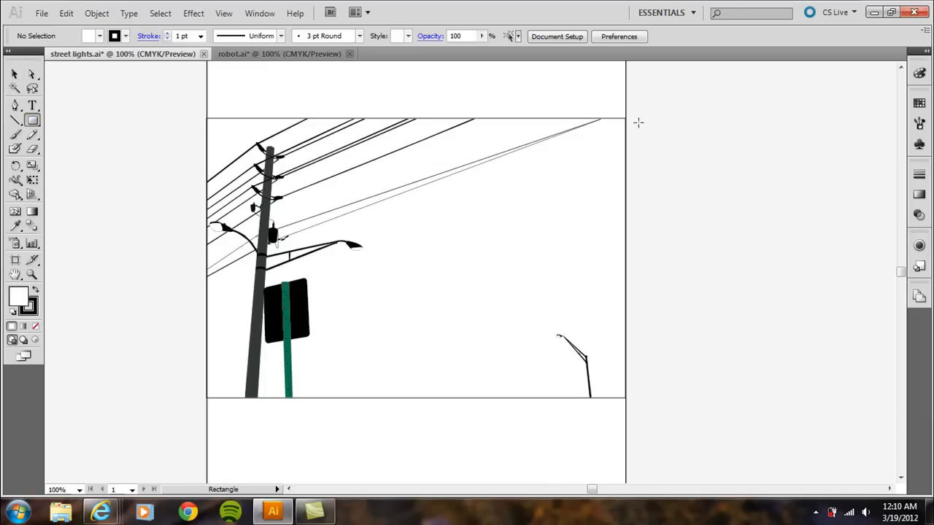
mouse_move(685, 159)
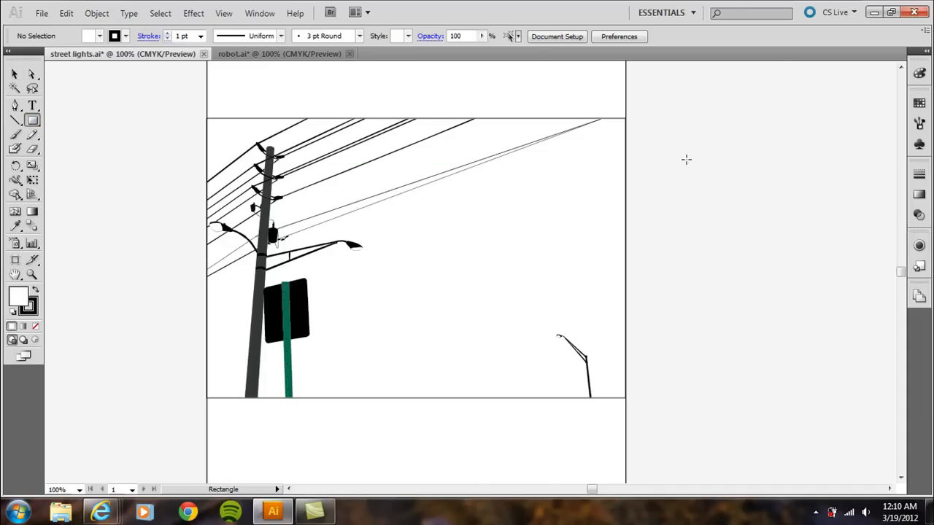
mouse_move(574, 117)
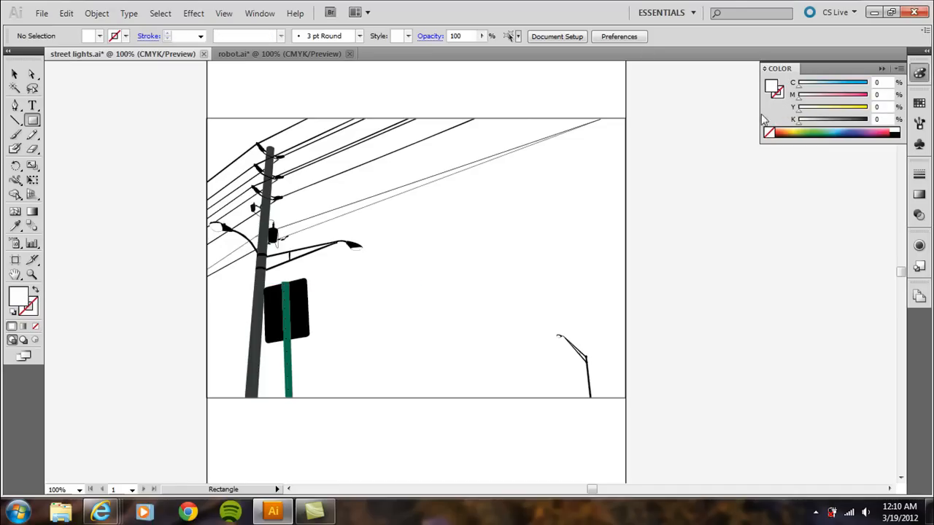
Step: Choose a green fill swatch in the Color panel for the rectangle
click(815, 131)
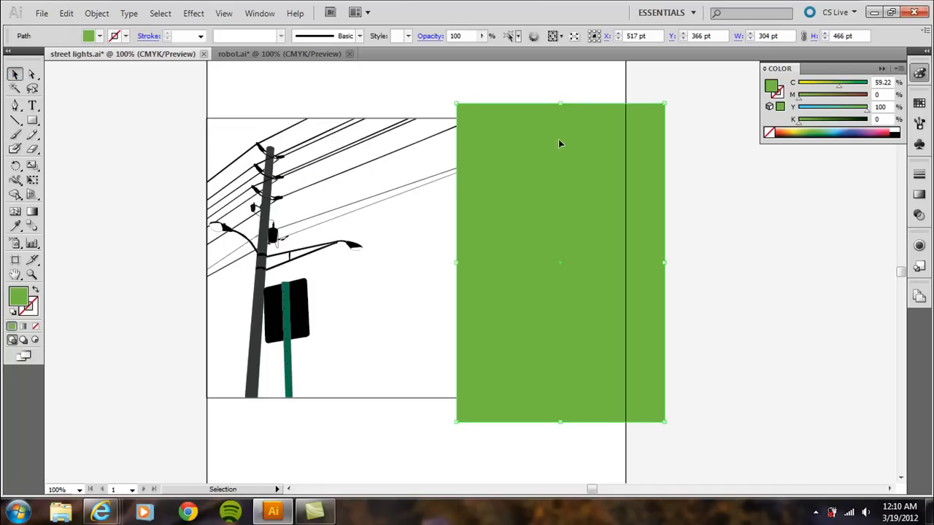
mouse_move(181, 115)
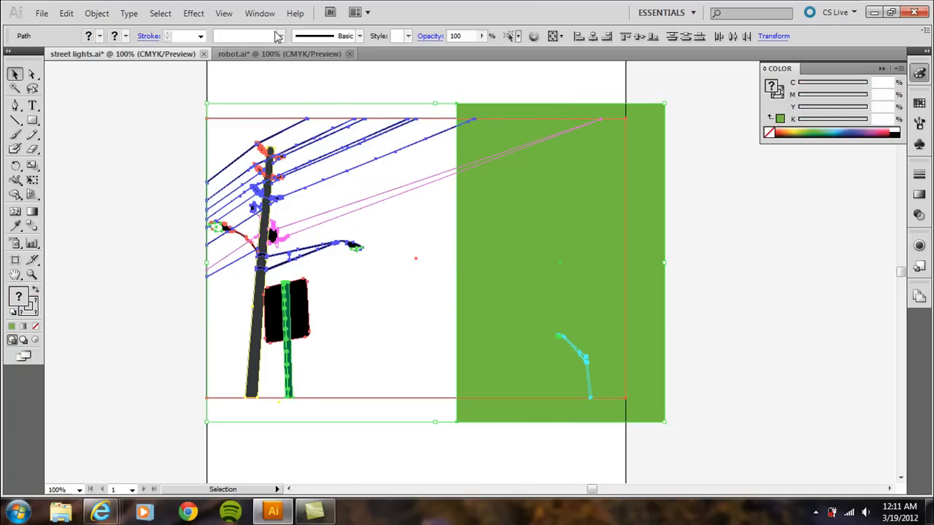
Step: Subtract the green rectangle from the street lights drawing using Pathfinder Minus Front
click(260, 13)
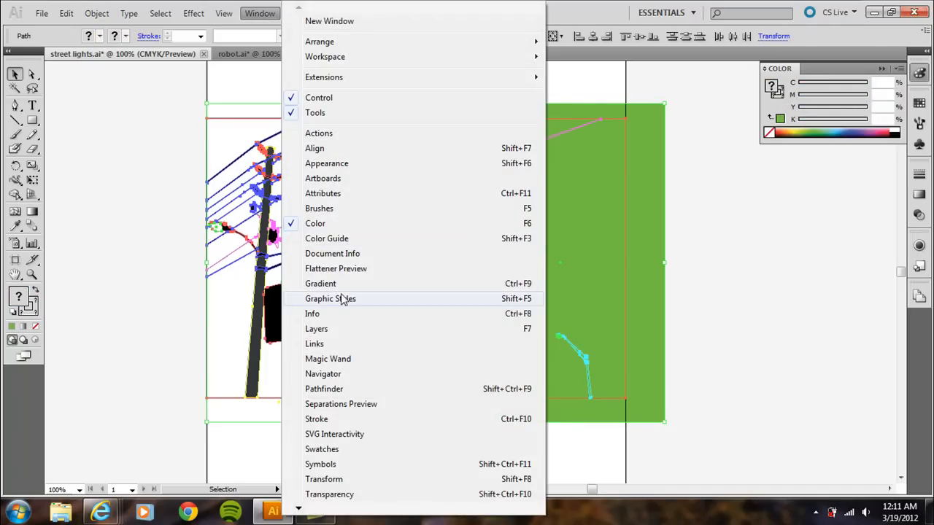
click(323, 389)
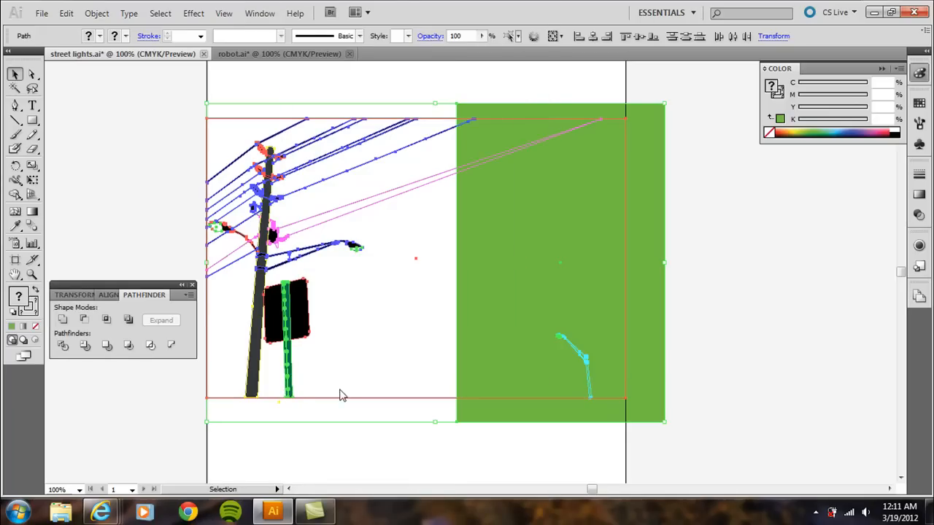
mouse_move(83, 318)
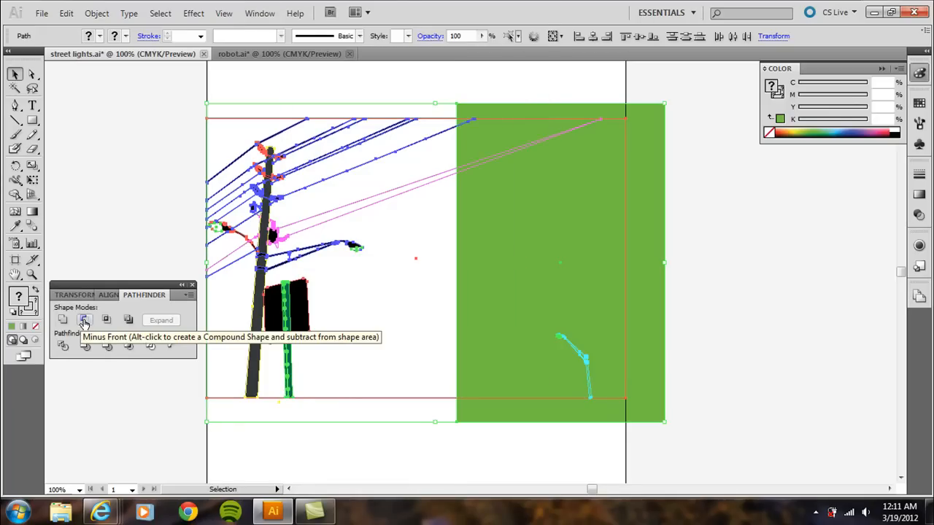
click(83, 319)
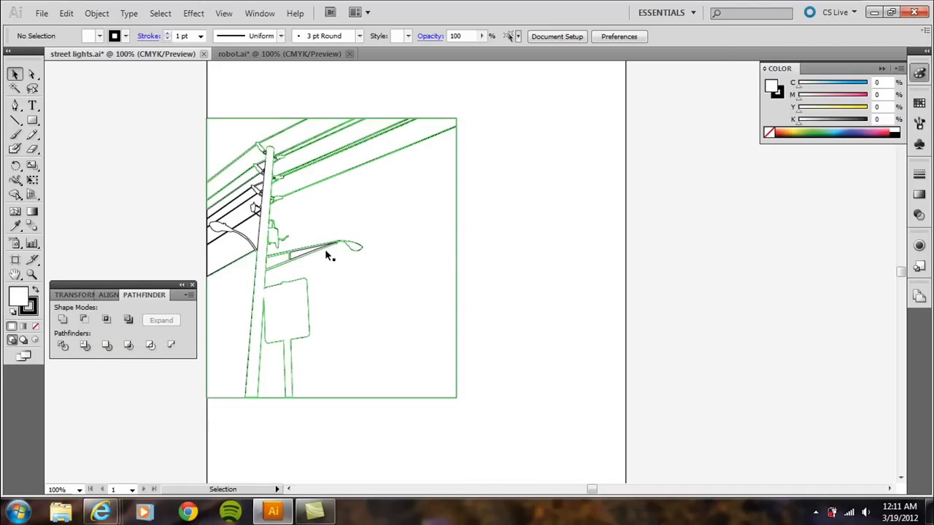
mouse_move(421, 257)
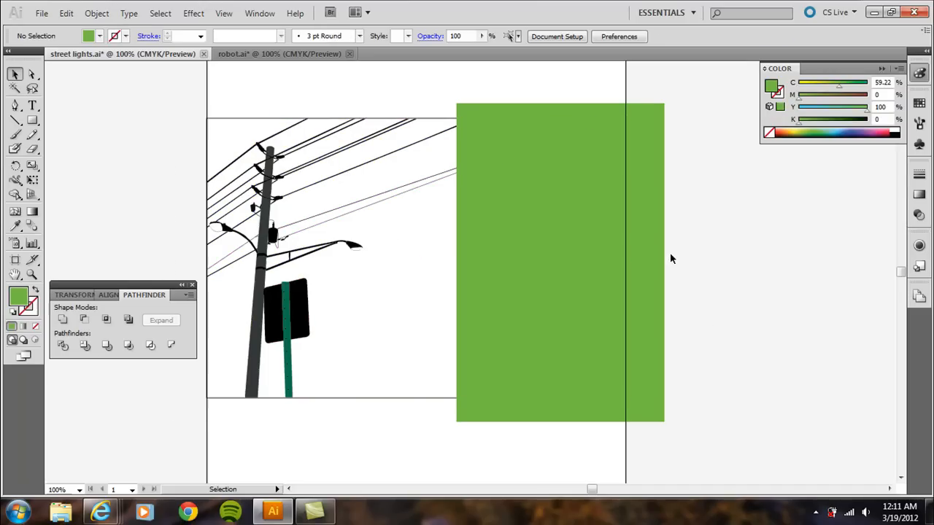
Step: Move the green rectangle off the drawing to sit beside the star
drag(561, 263, 771, 299)
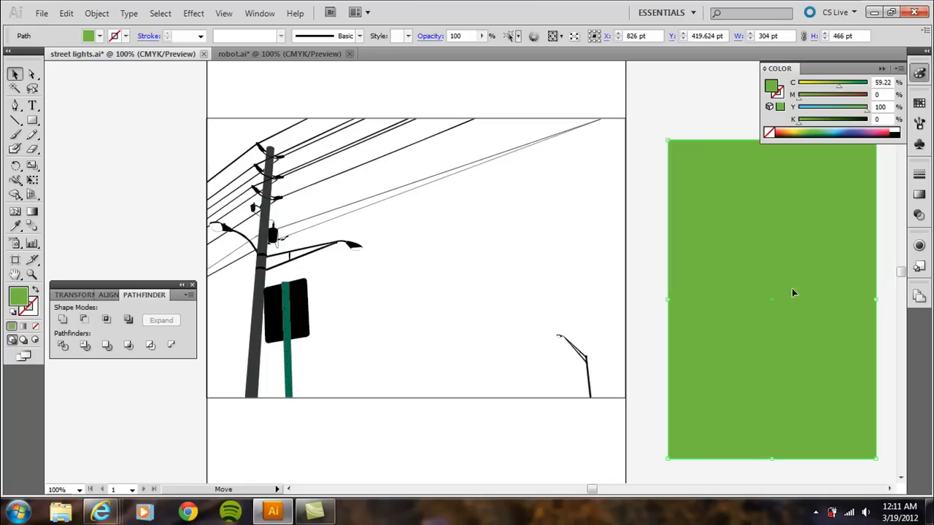
drag(793, 293, 809, 276)
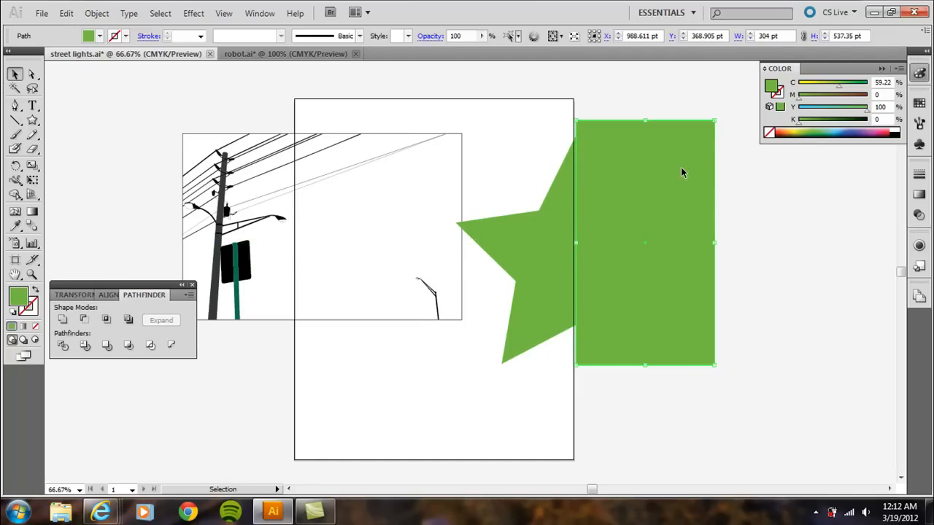
Step: Cut the star in half with Minus Front and place it across the page's right edge
click(100, 12)
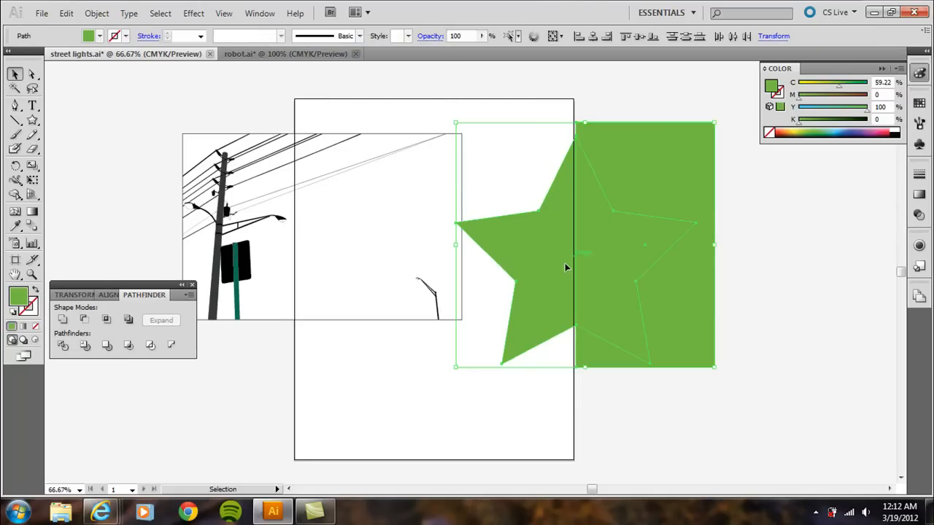
mouse_move(83, 319)
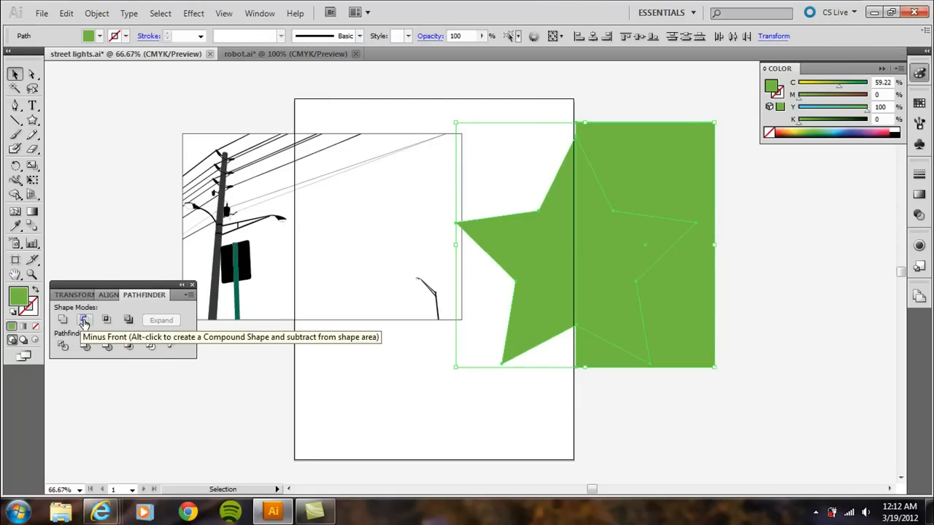
click(83, 319)
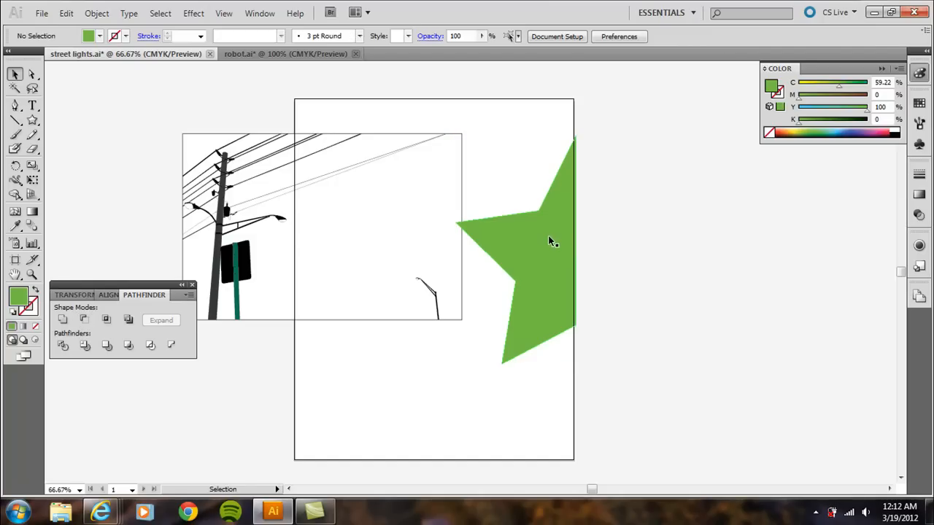
drag(551, 240, 689, 235)
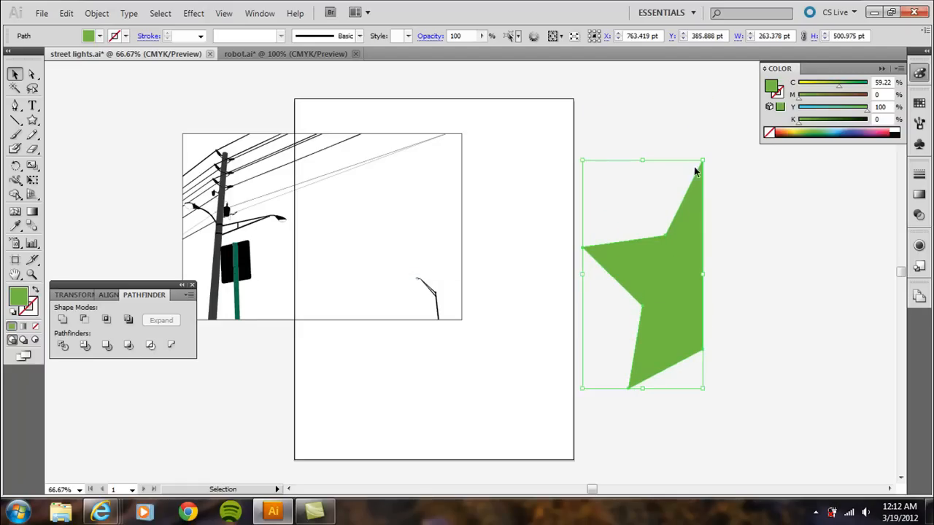
drag(697, 172, 602, 240)
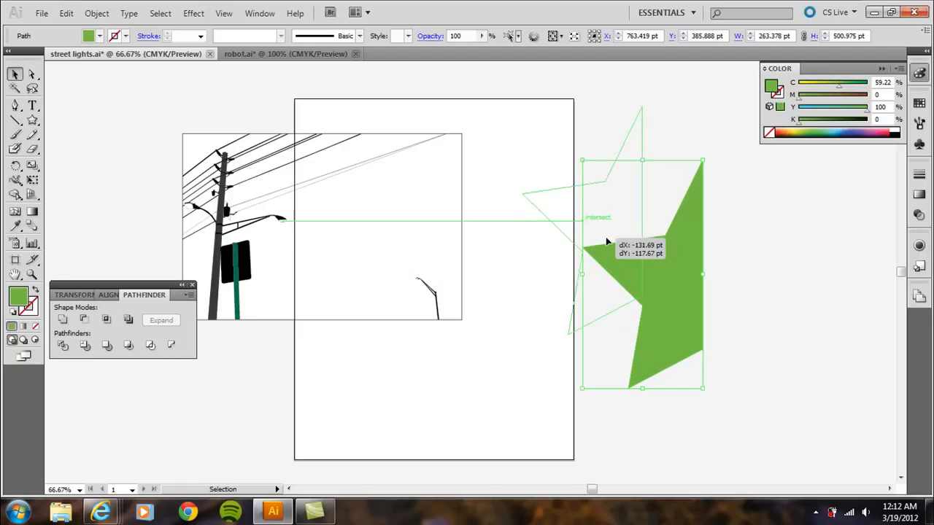
click(105, 319)
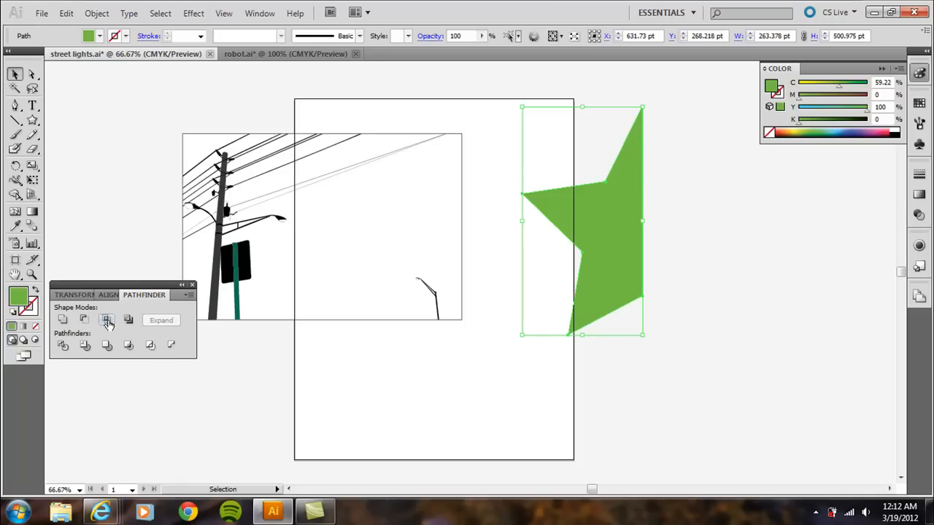
mouse_move(84, 319)
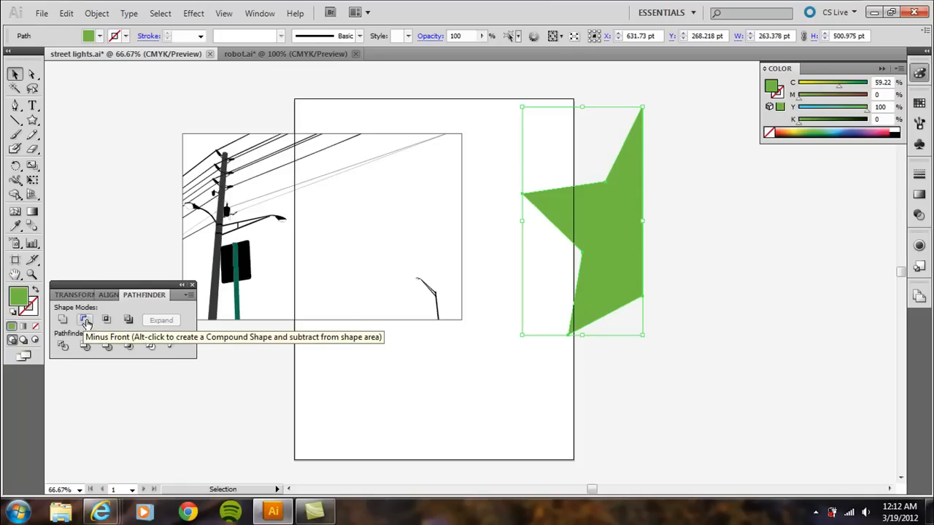
mouse_move(12, 75)
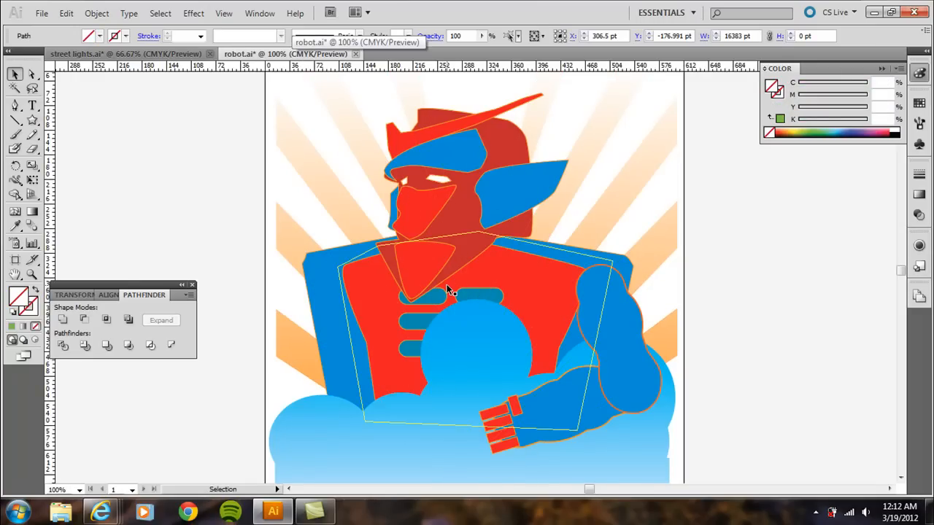
click(272, 186)
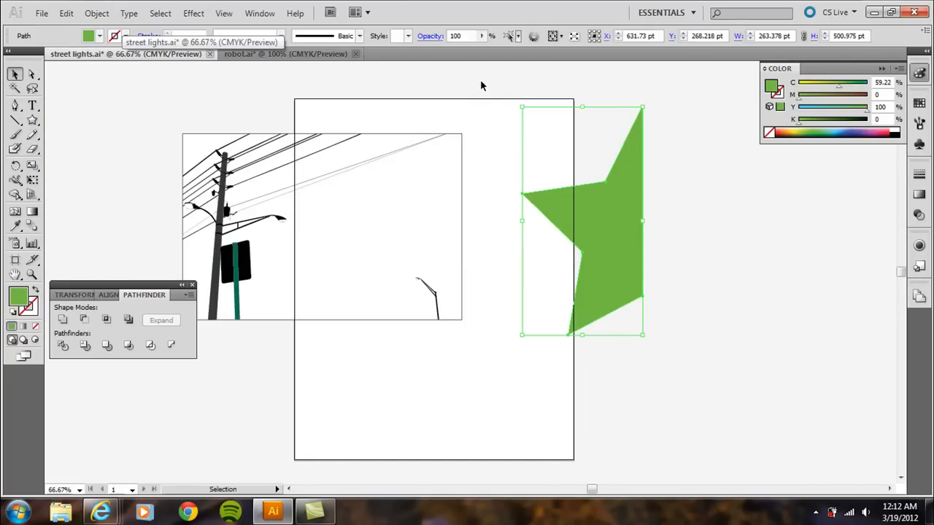
mouse_move(477, 121)
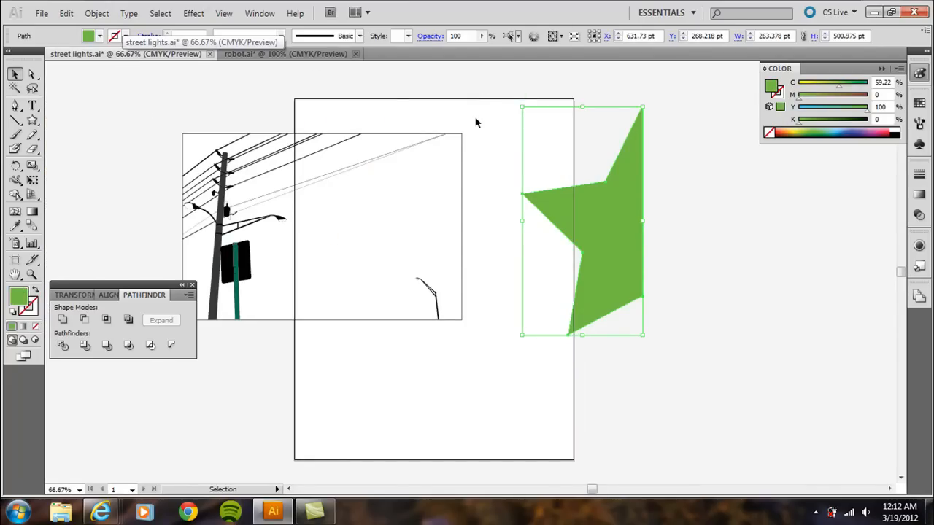